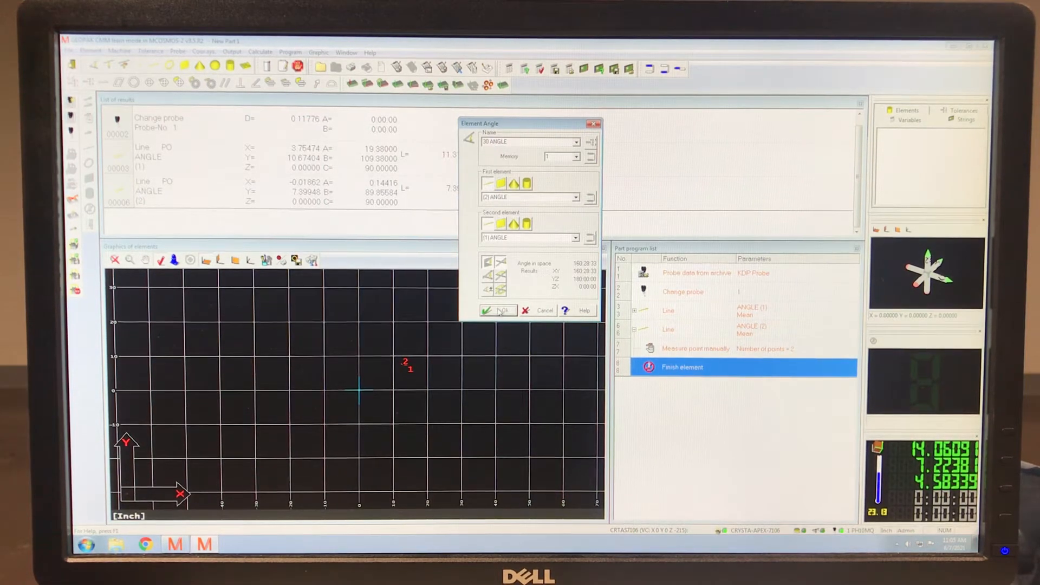
# Add the angle element between lines (2) and (1), measuring 160°28'33".
pyautogui.click(497, 310)
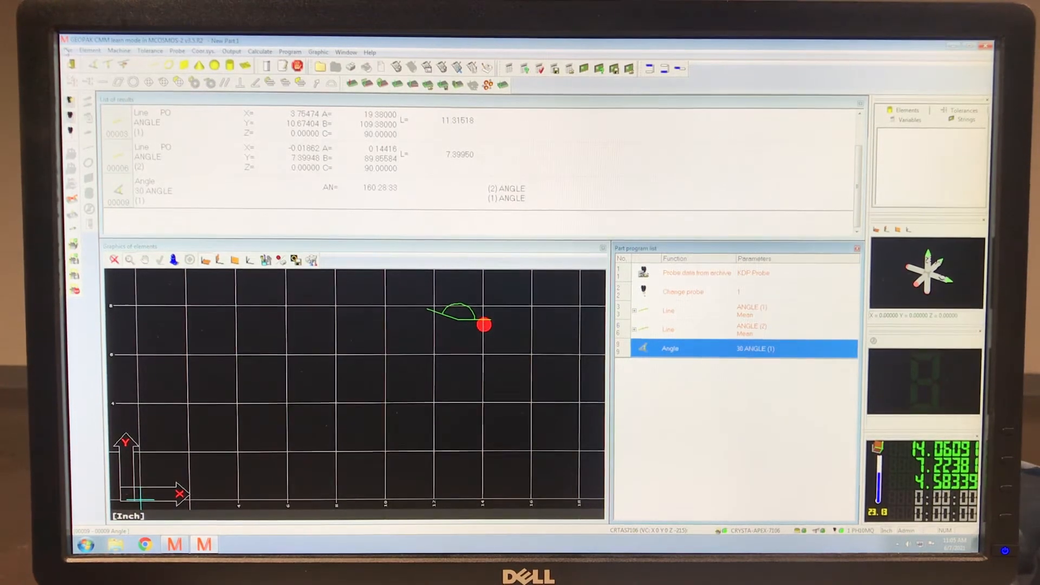
# Set the angle input format to Degree (decimal) in the Input characteristics settings.
pyautogui.click(67, 51)
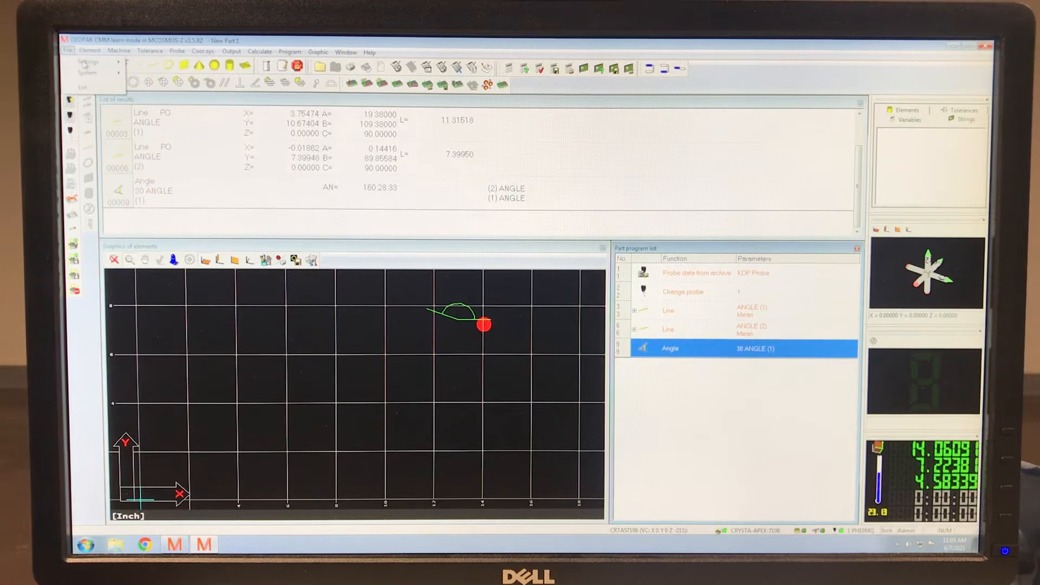
pyautogui.click(88, 61)
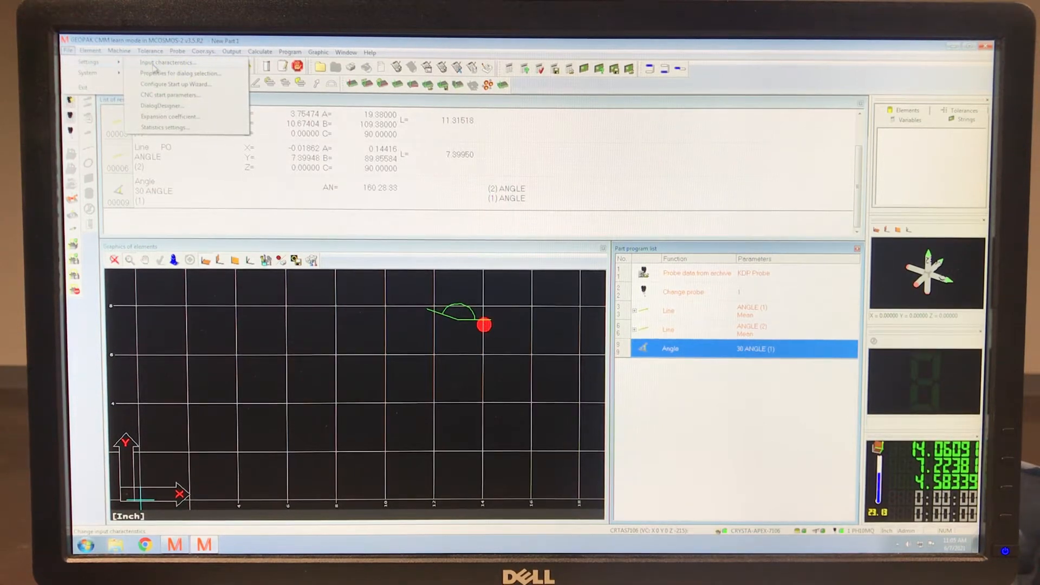
pyautogui.click(164, 63)
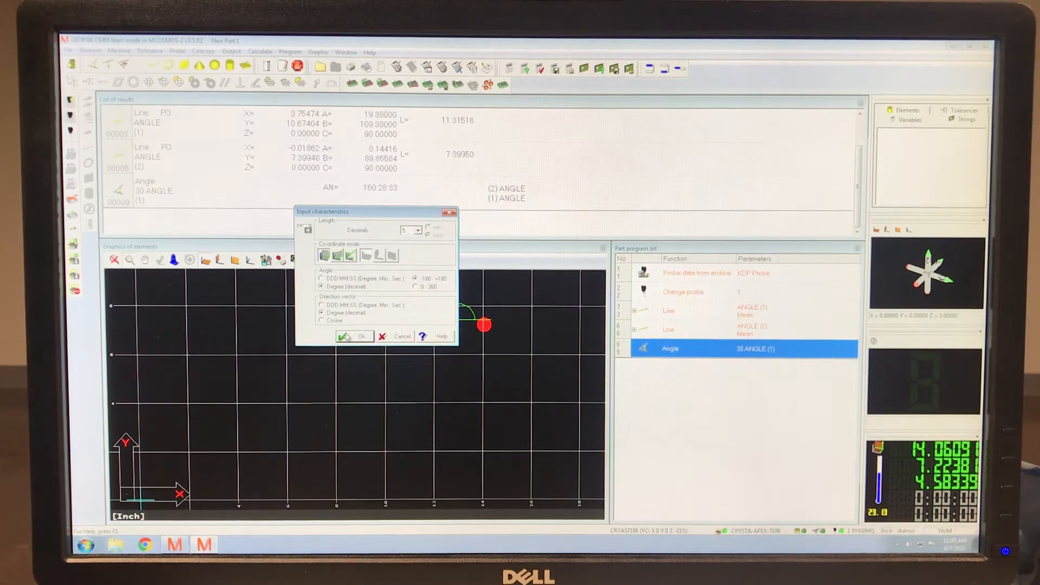
pyautogui.click(350, 336)
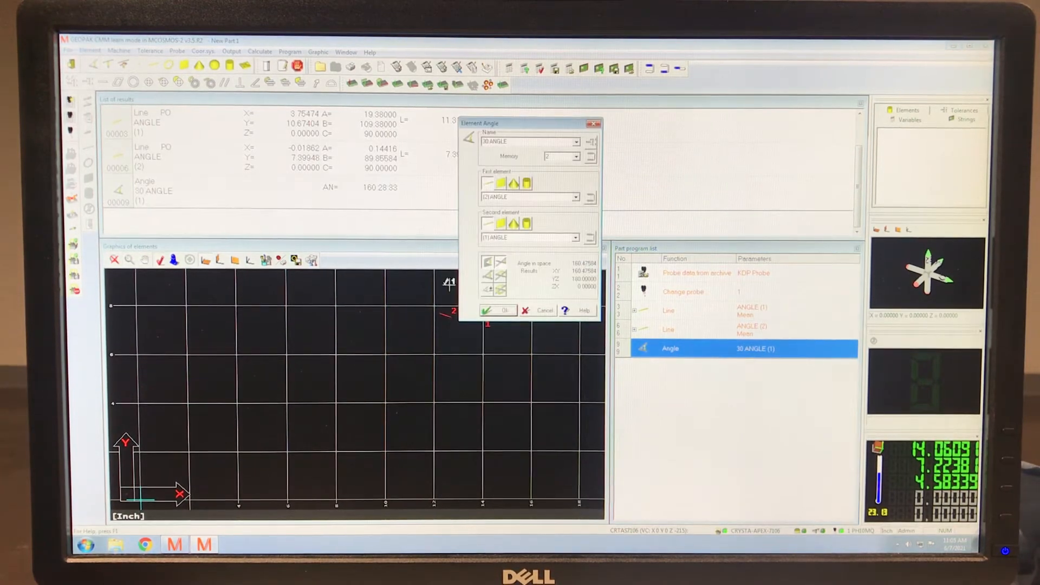
# Add the second angle element between lines (2) and (1), reading 160.47684°.
pyautogui.click(497, 309)
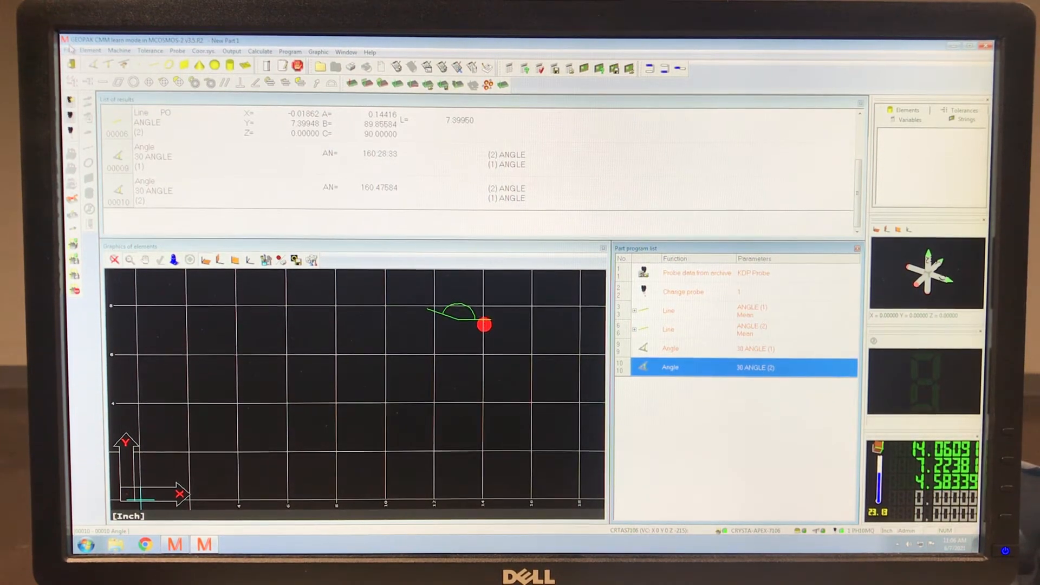
pyautogui.click(72, 51)
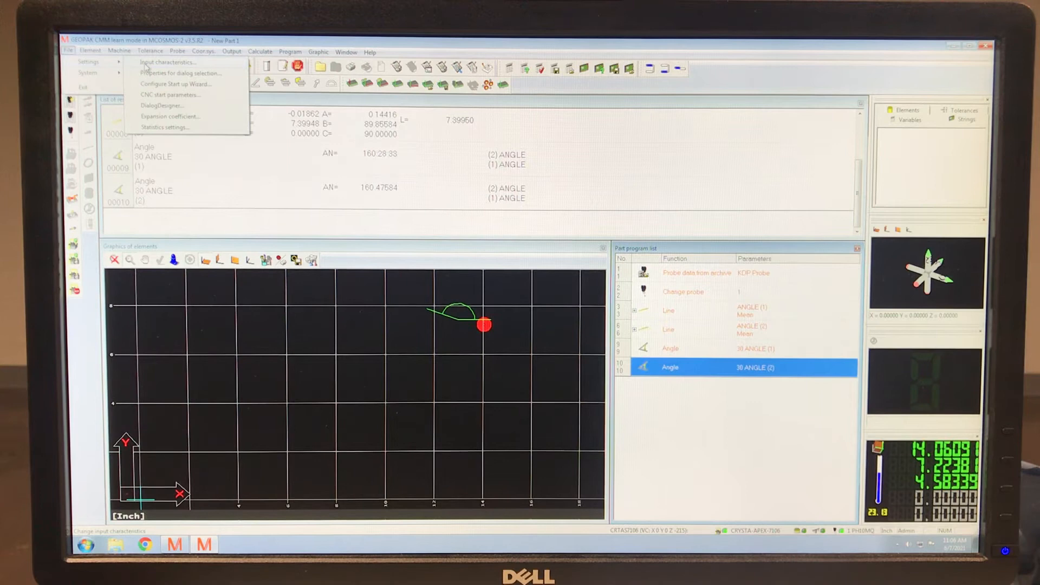
# Toggle the angle format between DDD MM SS and Degree (decimal) in Input characteristics.
pyautogui.click(165, 62)
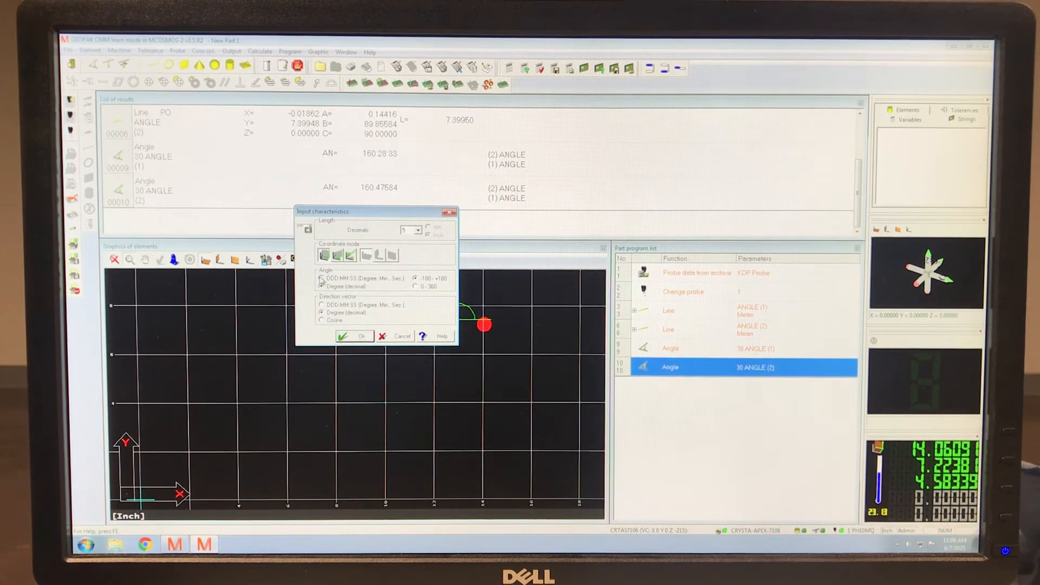
pyautogui.click(323, 278)
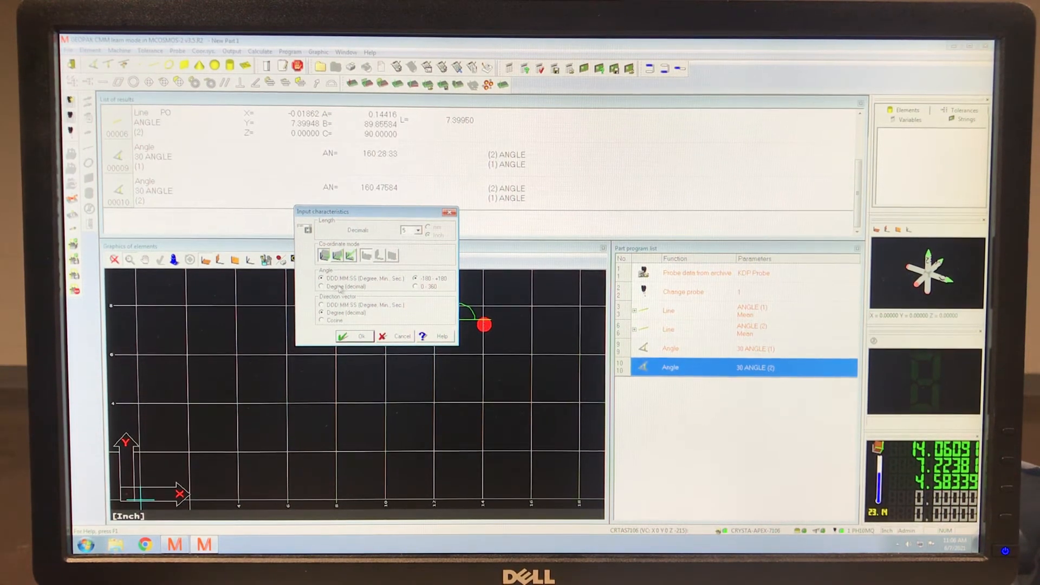
pyautogui.click(353, 336)
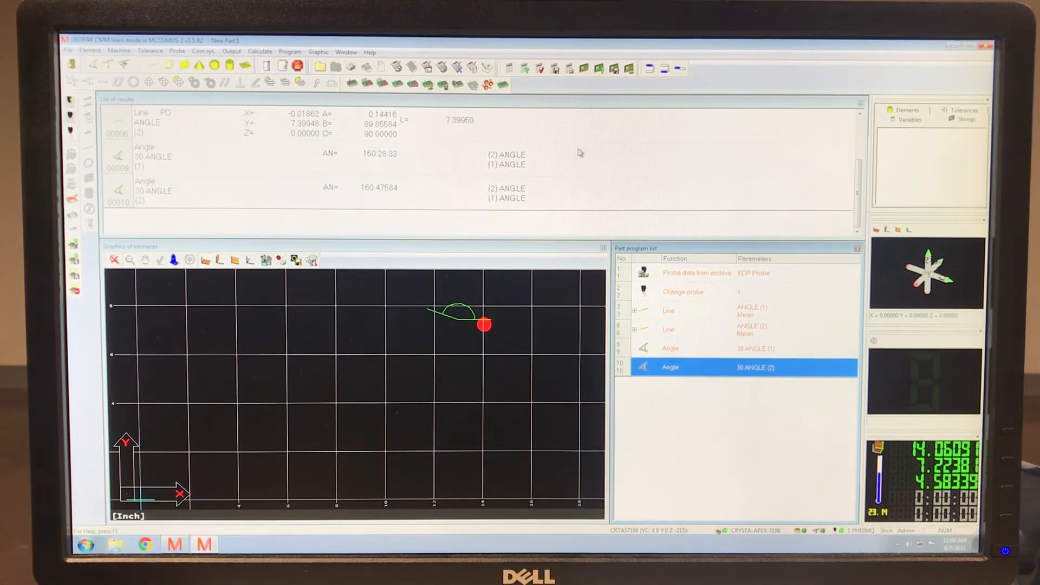
pyautogui.moveTo(331, 181)
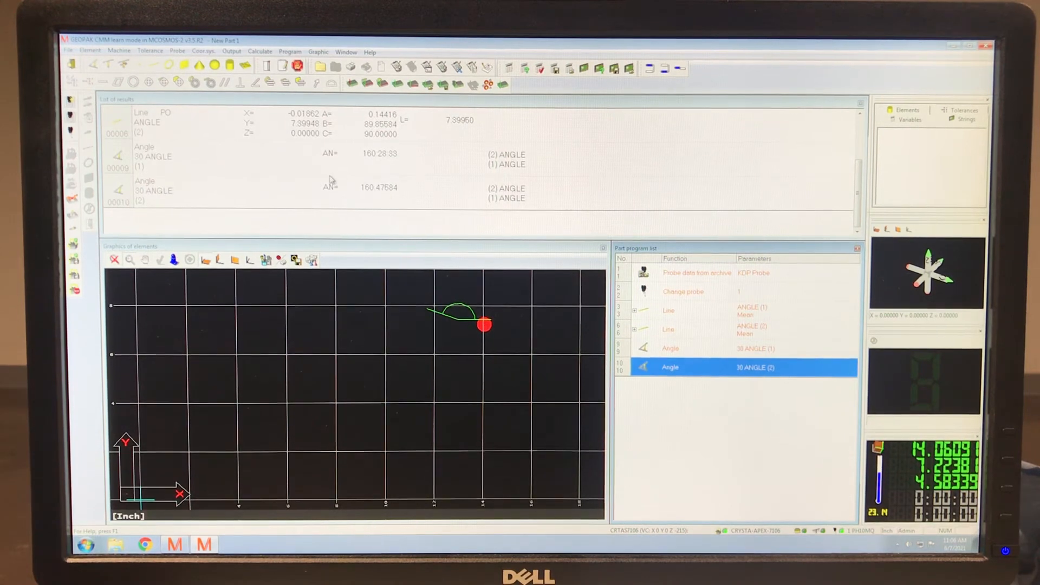